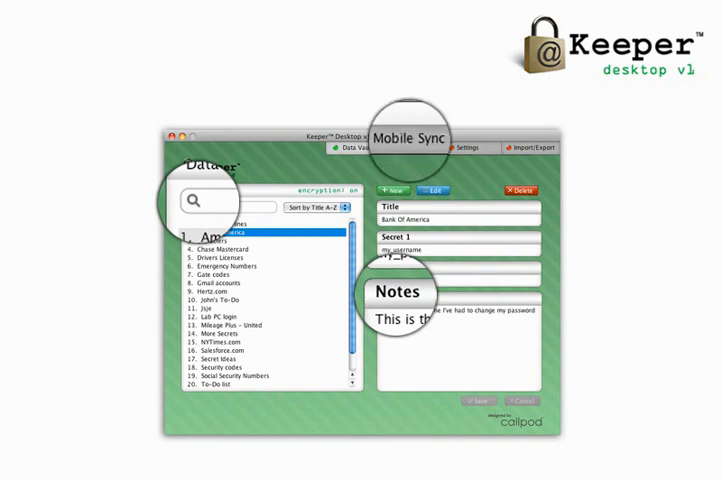
- Go to the Mobile Sync page and enter 192 as the first part of the sync address
click(413, 148)
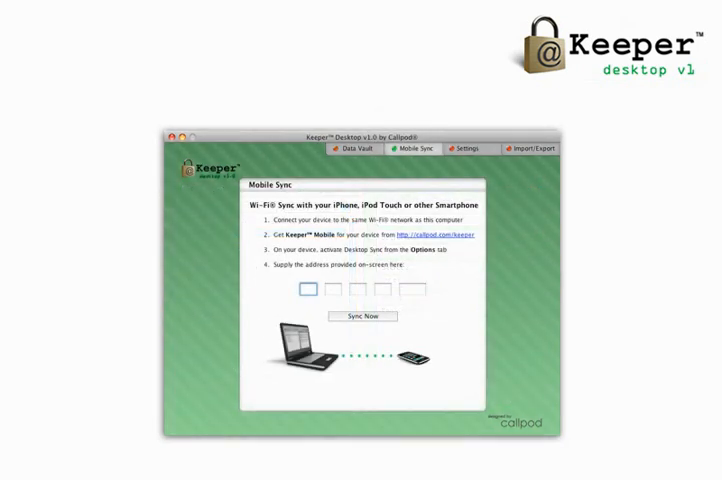
text(192)
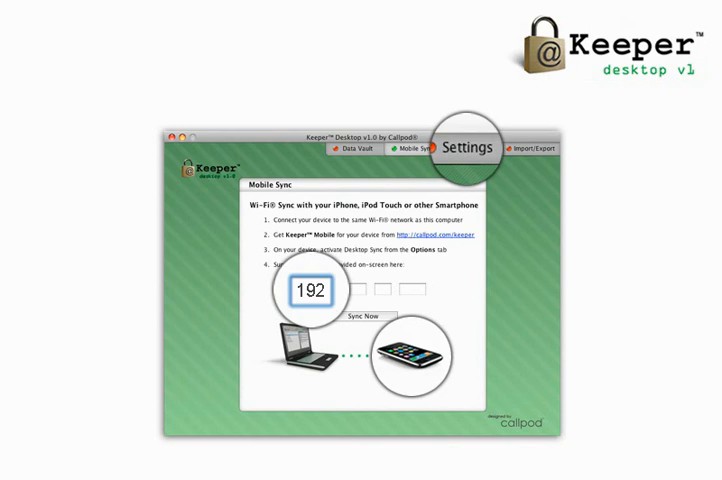
- View the Settings page, then the Import/Export page with backup, export, import and delete-all options
click(470, 149)
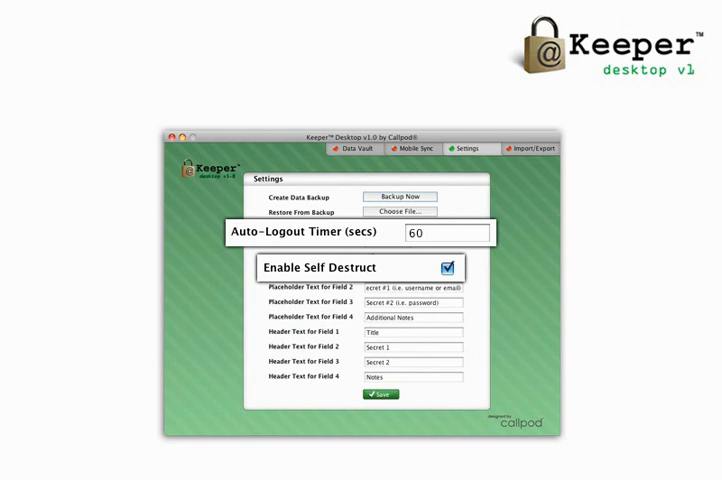
mouse_move(520, 148)
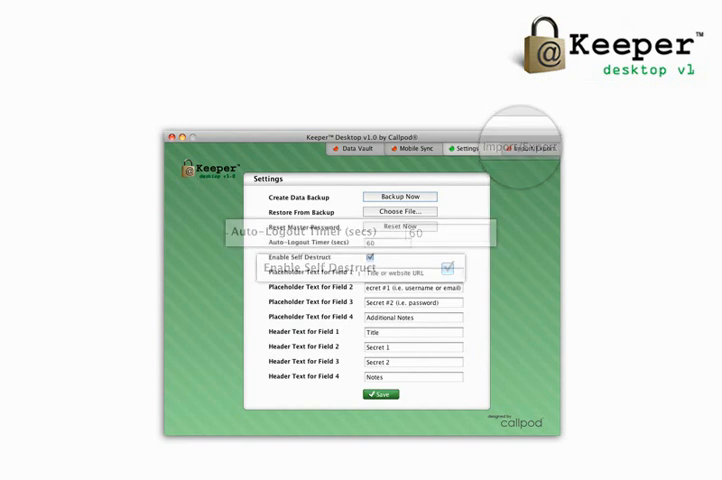
click(525, 148)
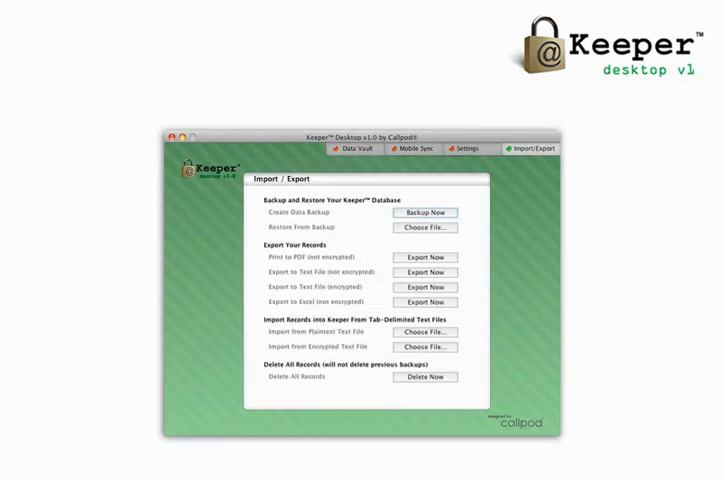